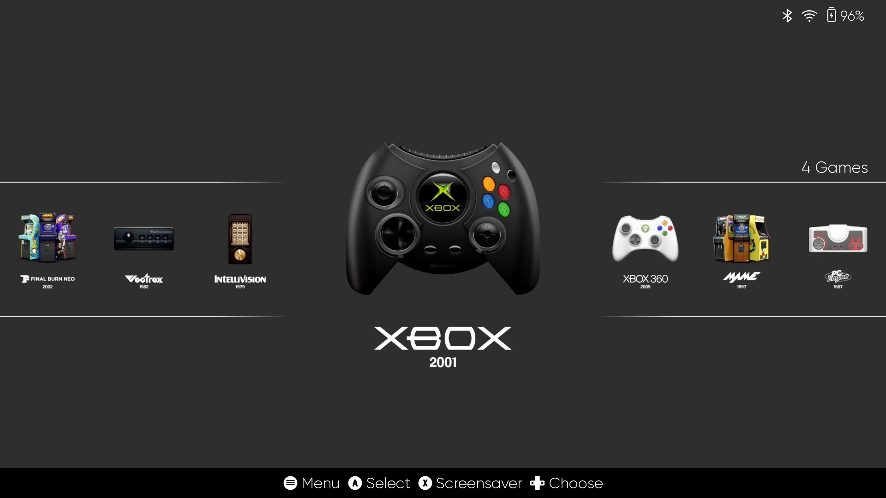
- Browse the four .xiso-named titles in the Xbox game list, then back out
click(443, 215)
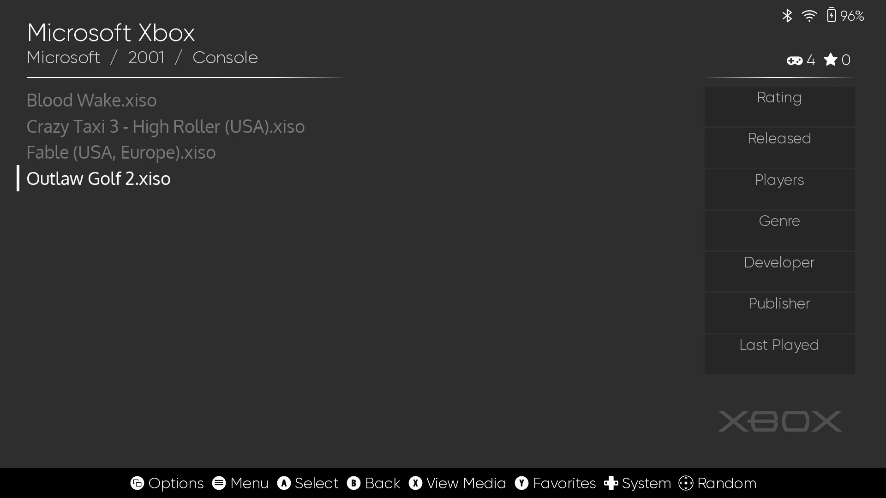
key(Up)
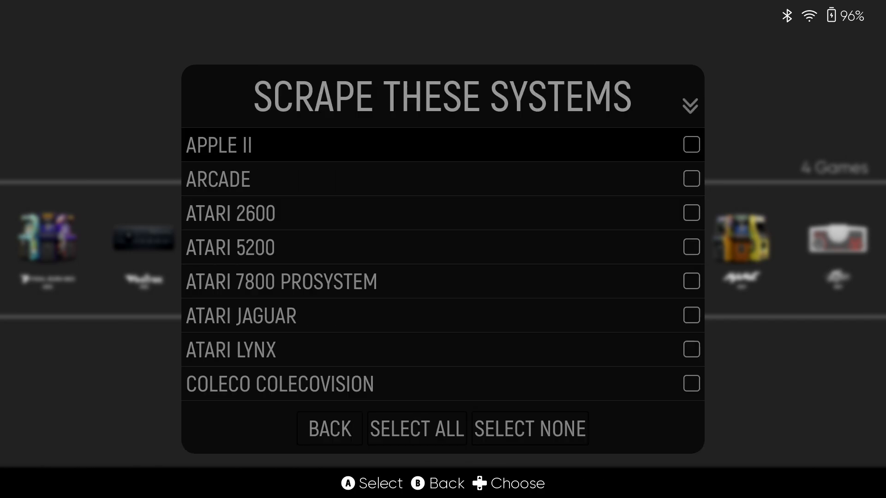
- Tick Microsoft Xbox in Scrape These Systems and start the scraper
scroll(down, 3)
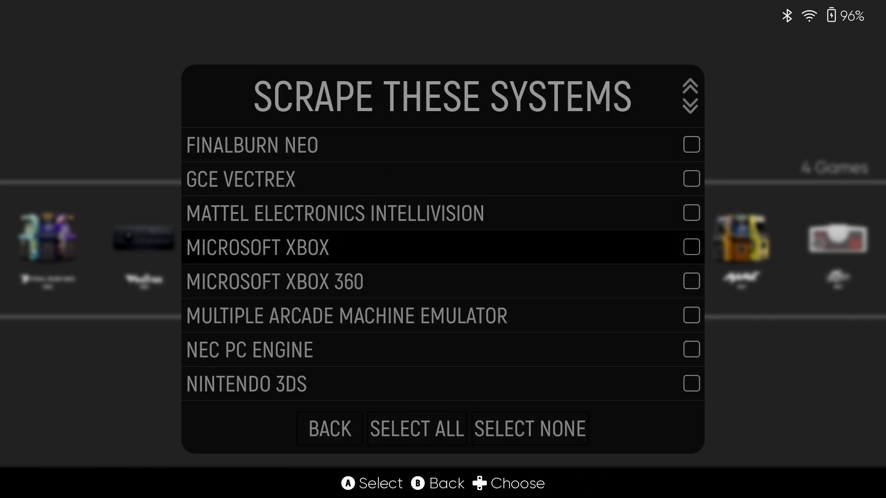
click(329, 428)
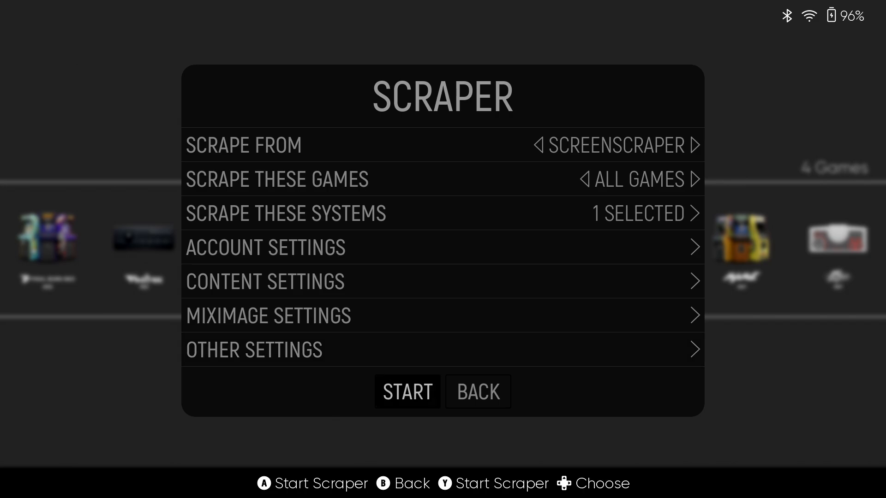
click(406, 392)
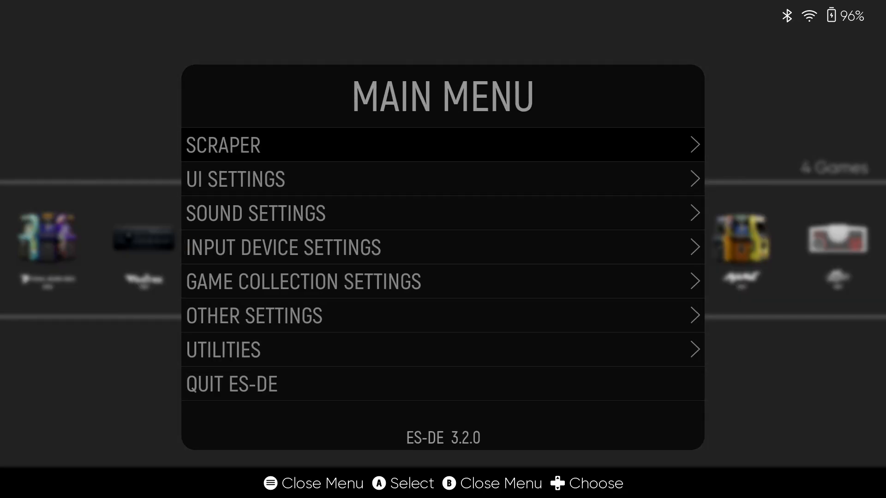
- Quit ES-DE to the desktop
click(231, 383)
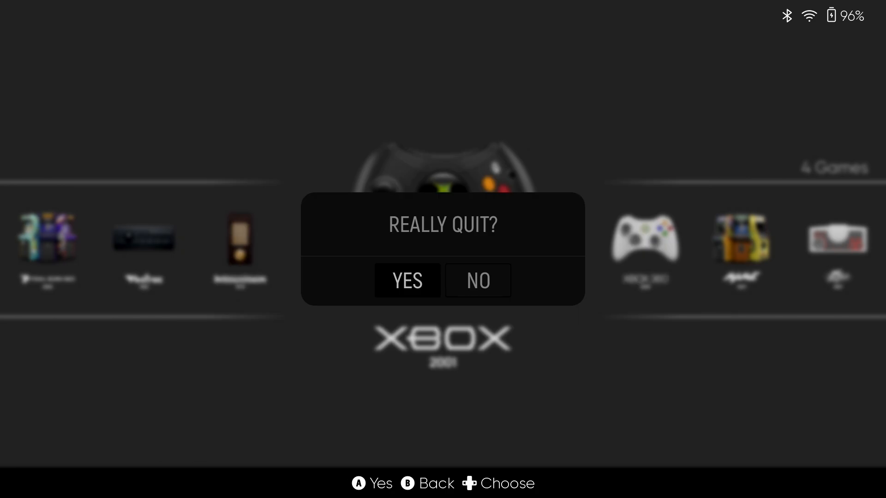
click(405, 281)
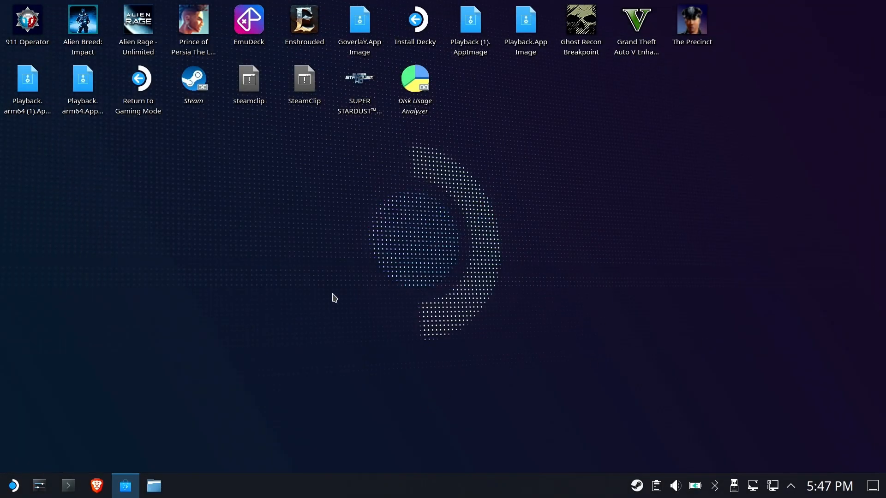
mouse_move(198, 492)
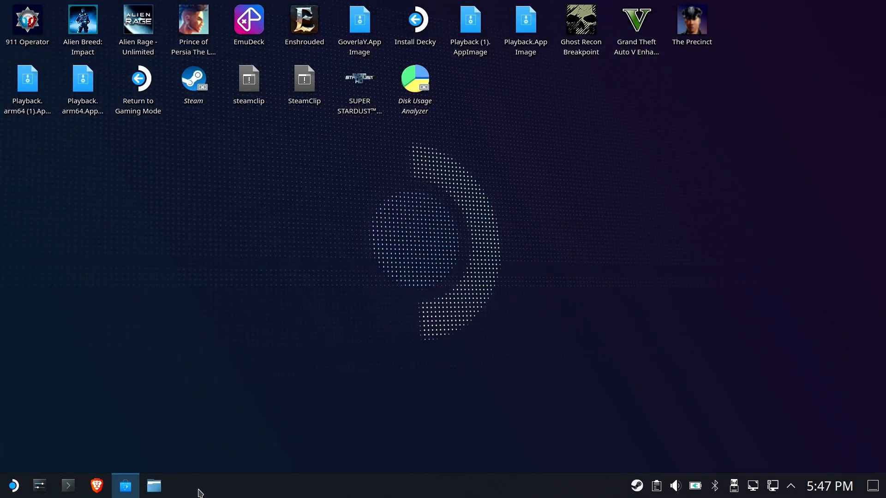
- In Dolphin, navigate to primary > Emulation > roms > xbox
click(154, 485)
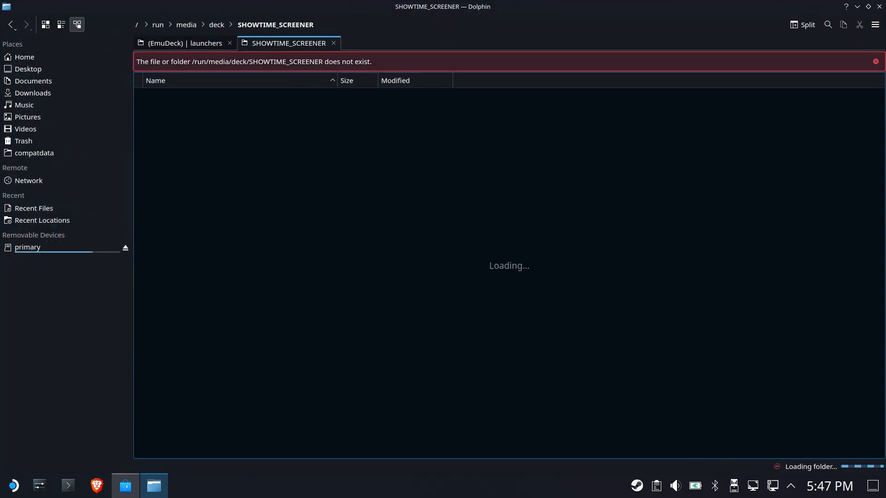
click(27, 247)
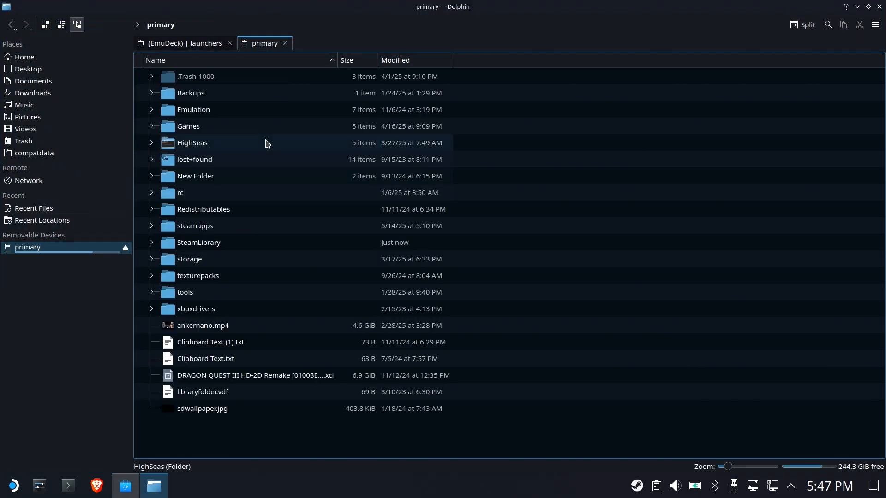
double_click(193, 109)
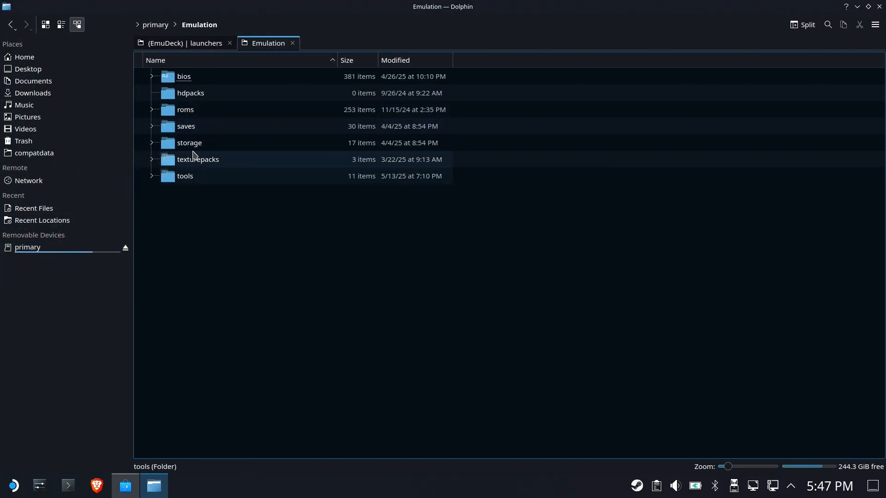
double_click(184, 109)
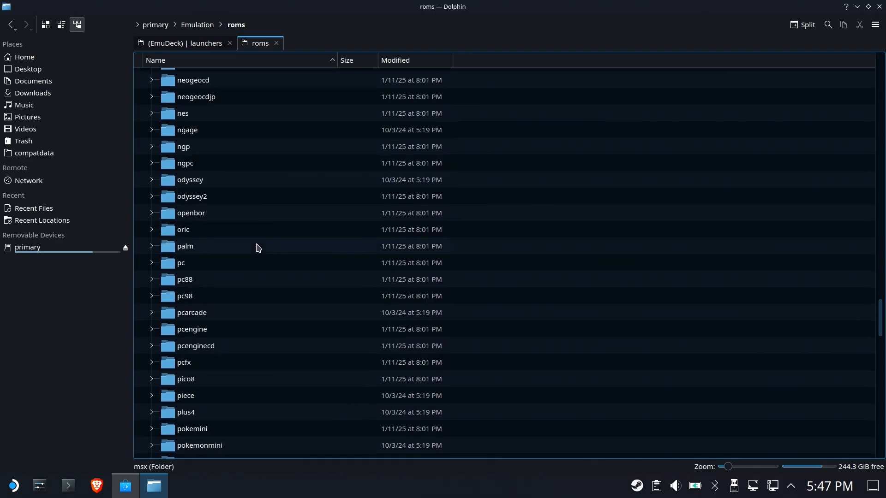
scroll(down, 3)
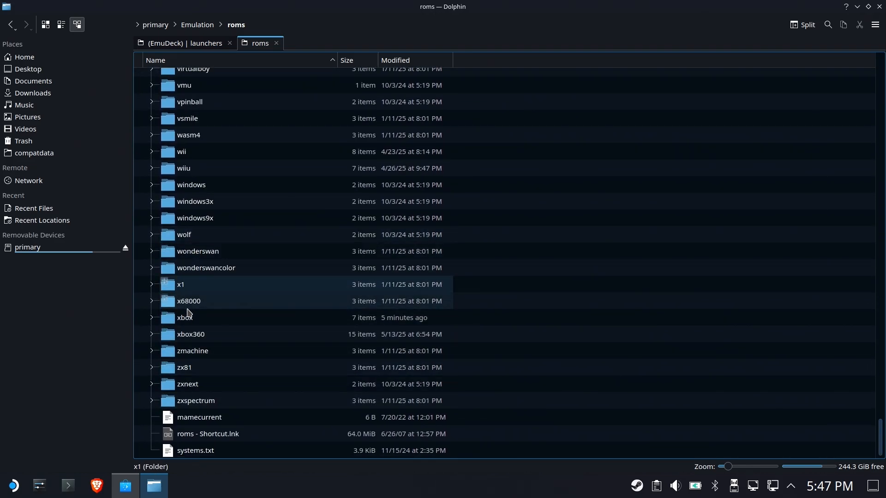
double_click(185, 317)
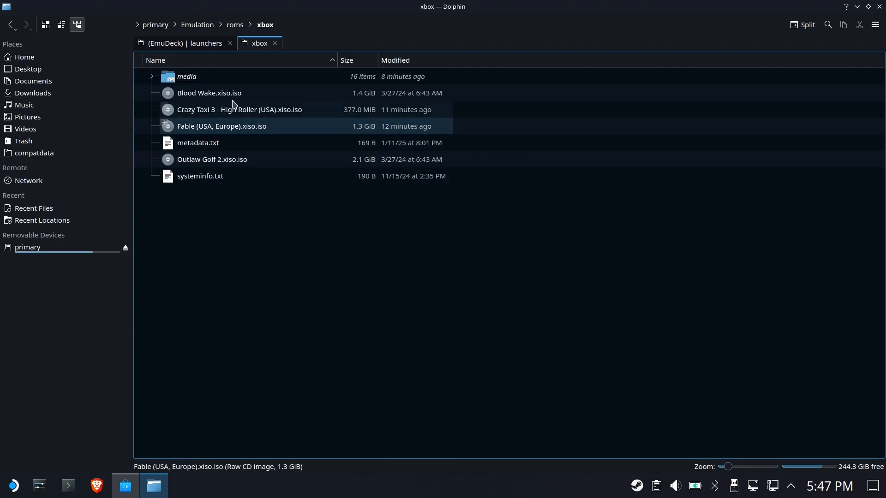
- Rename 'Blood Wake.xiso.iso', deleting '.xiso' to leave a single .iso extension
click(209, 92)
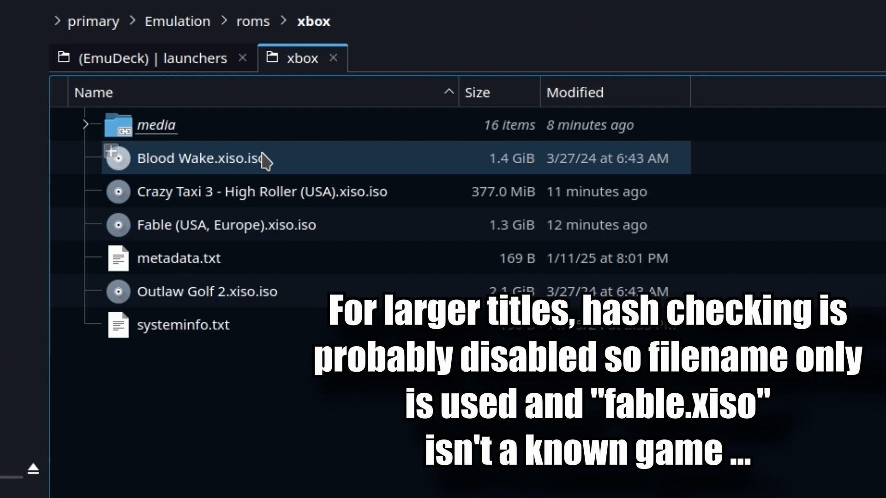
click(200, 158)
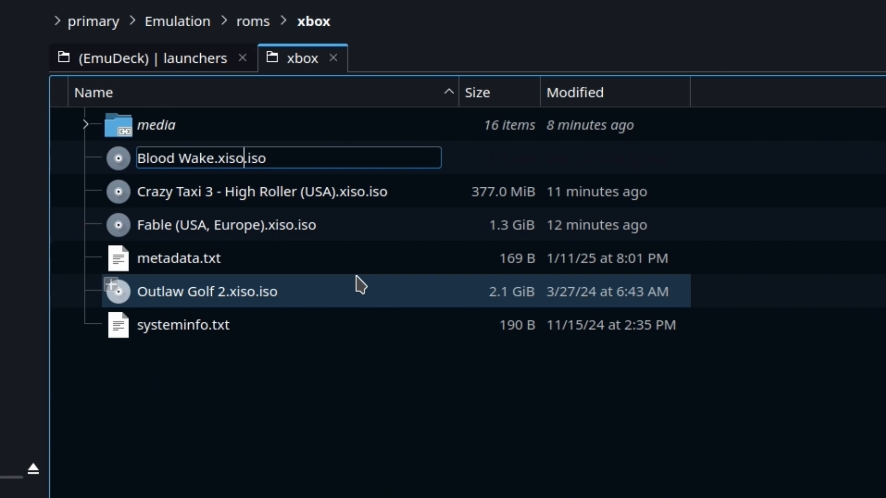
key(BackSpace)
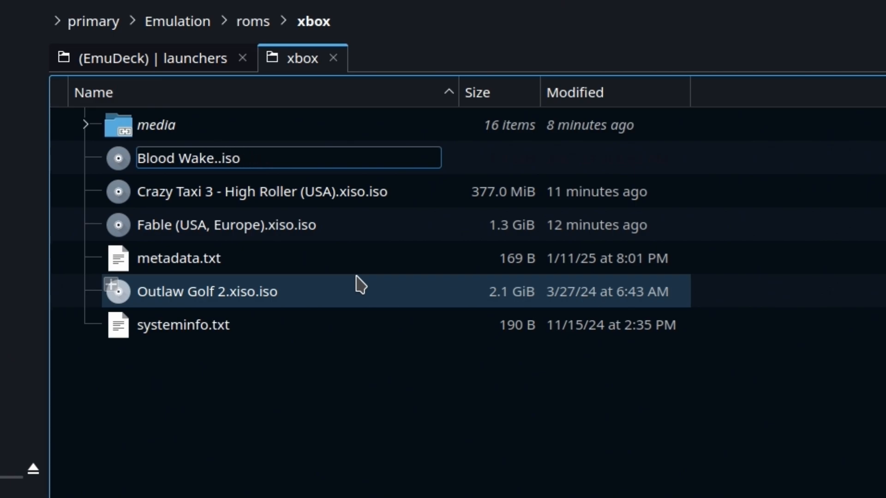
key(BackSpace)
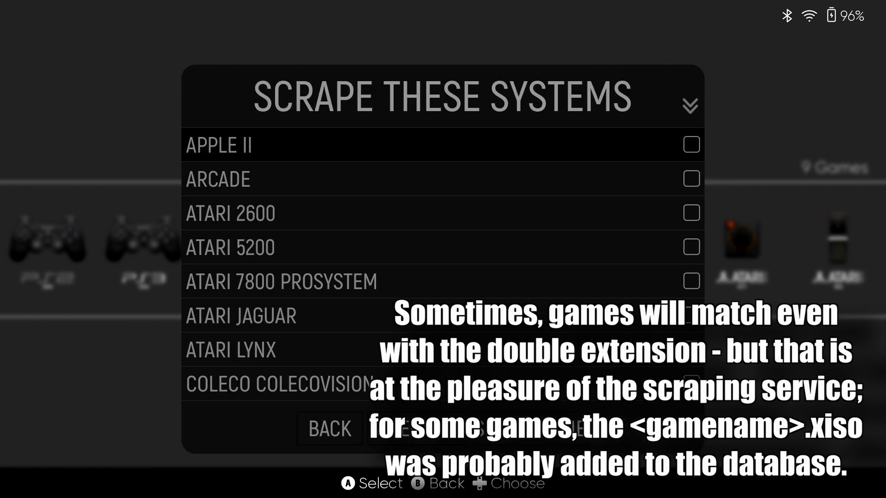
- Tick Microsoft Xbox in the scraper's system list
scroll(down, 3)
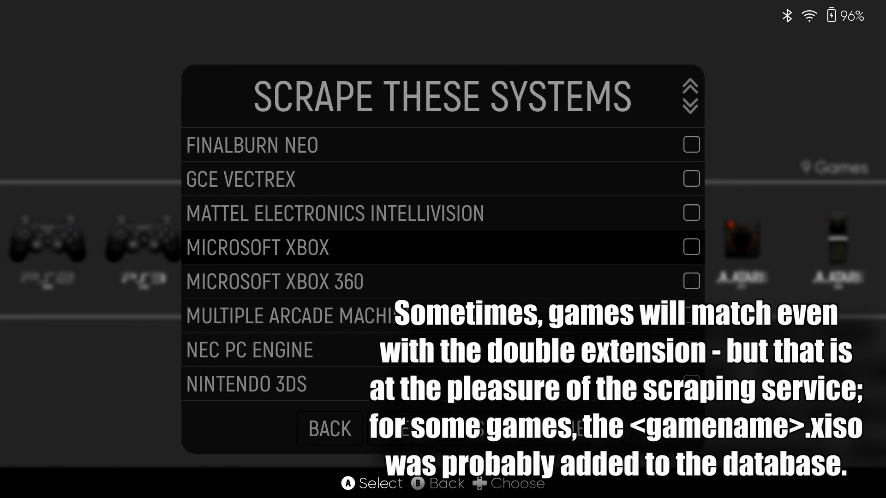
click(329, 428)
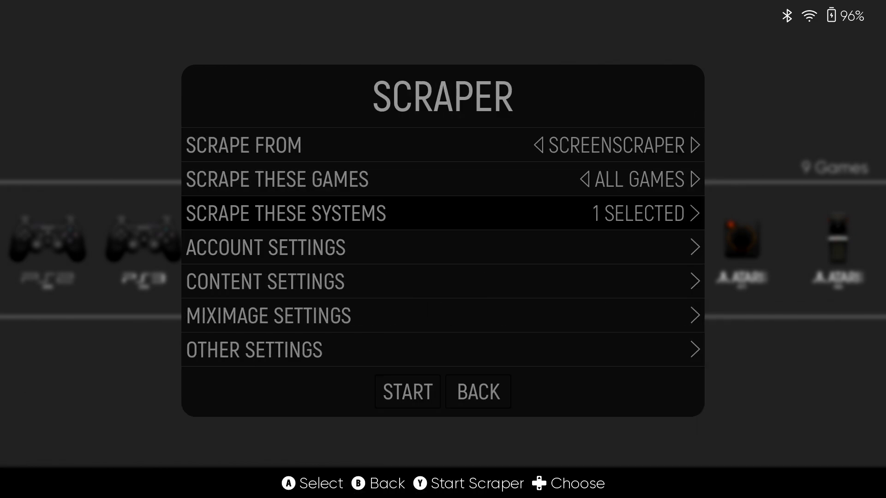